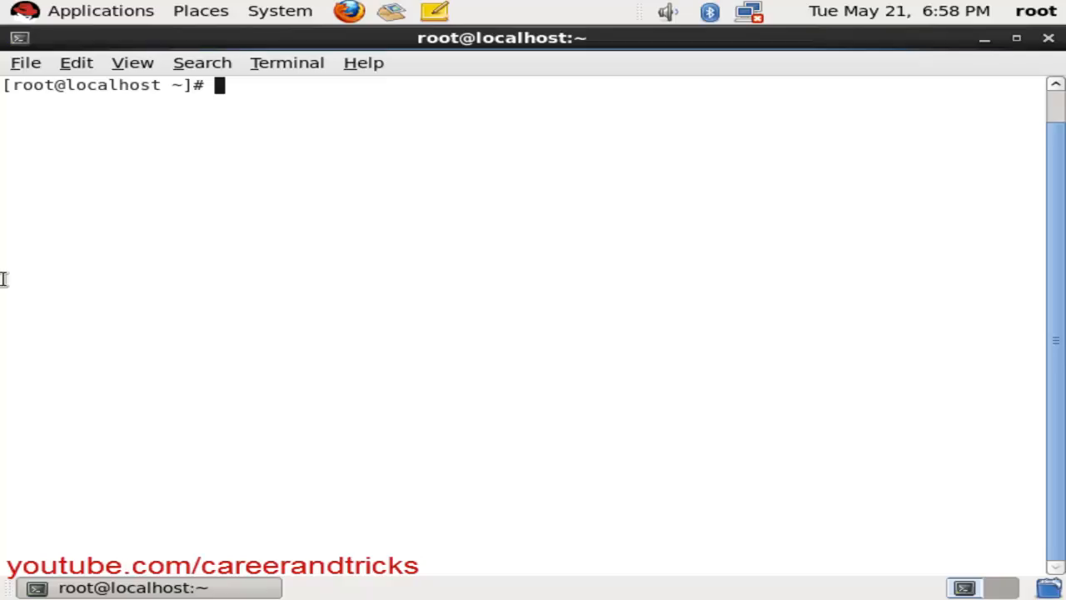
# Launch vim on /etc/inittab, correcting the mistyped /boot path to /etc/inittab
pyautogui.write('vim')
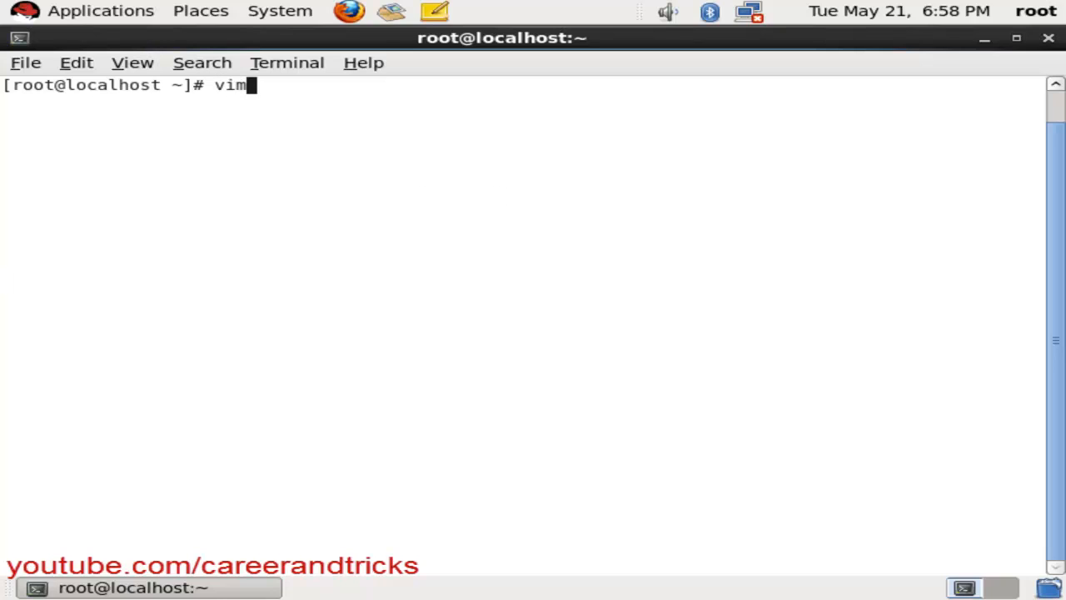
pyautogui.write('/boot')
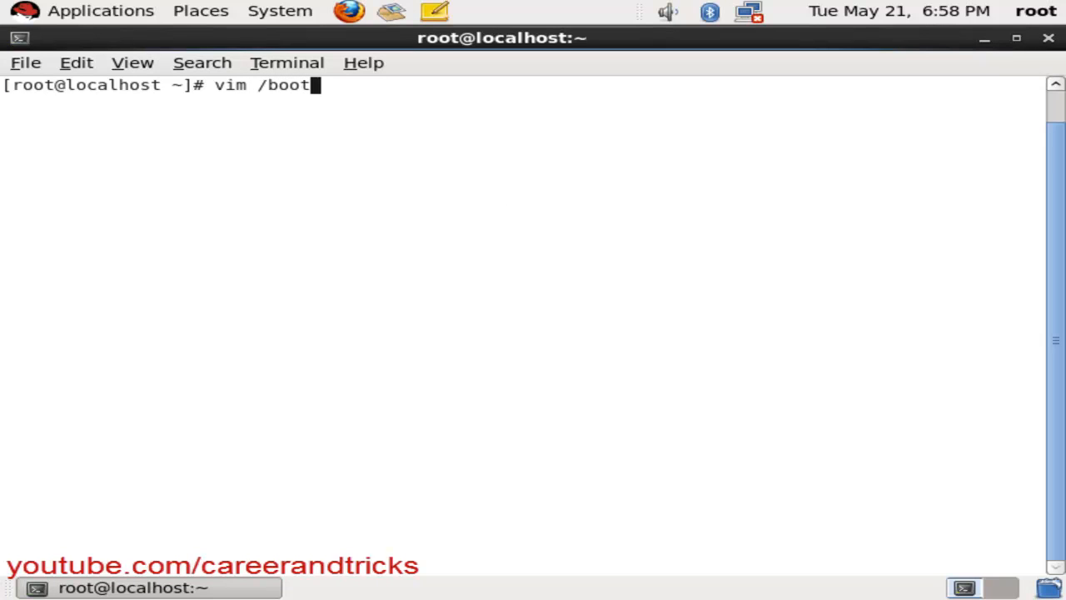
pyautogui.press('BackSpace')
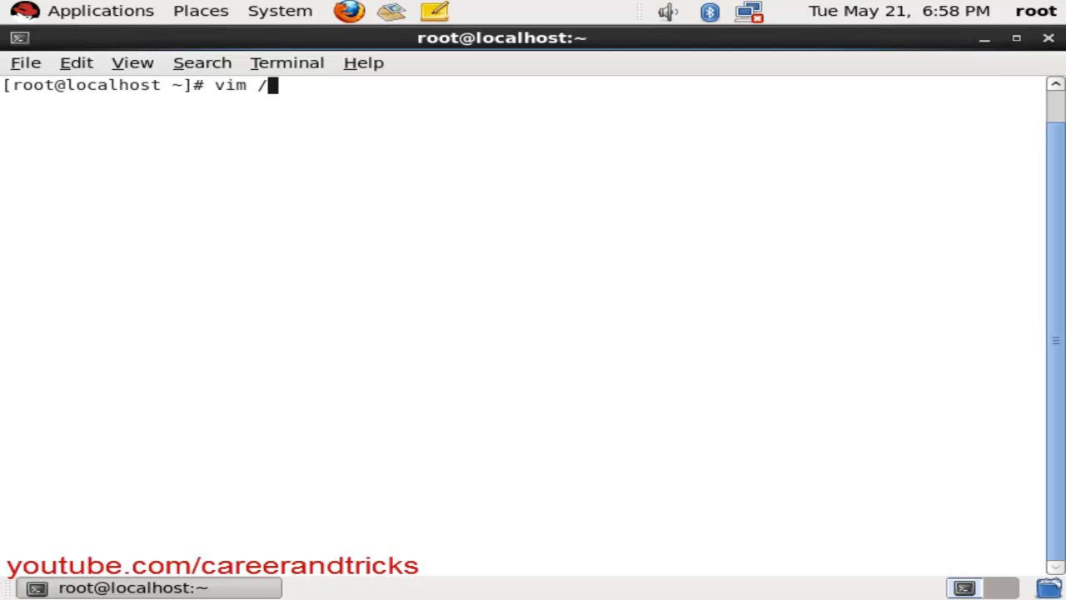
pyautogui.write('etc/')
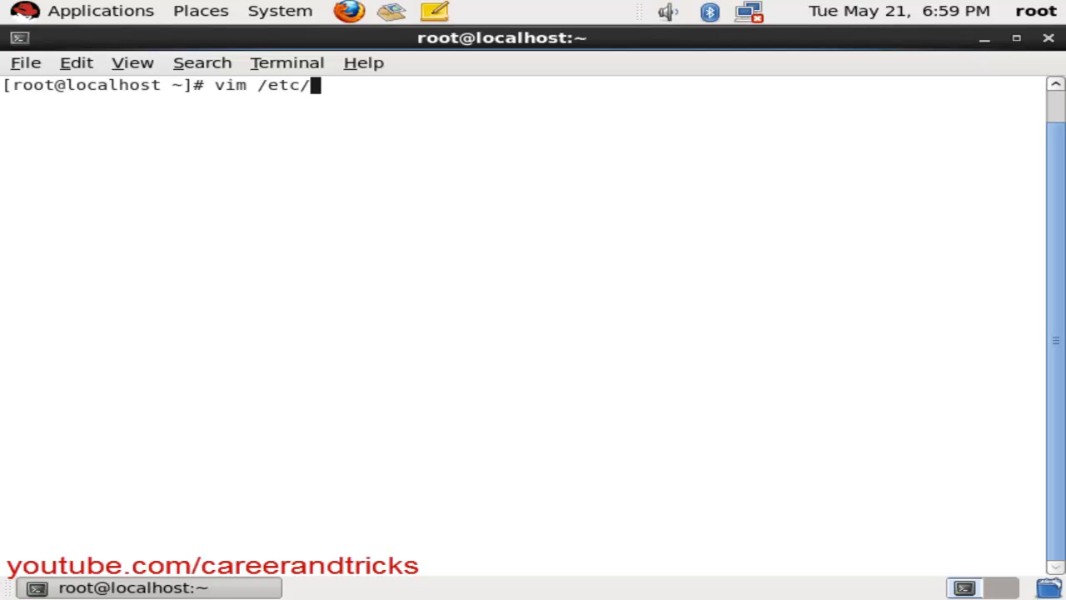
pyautogui.write('inittab')
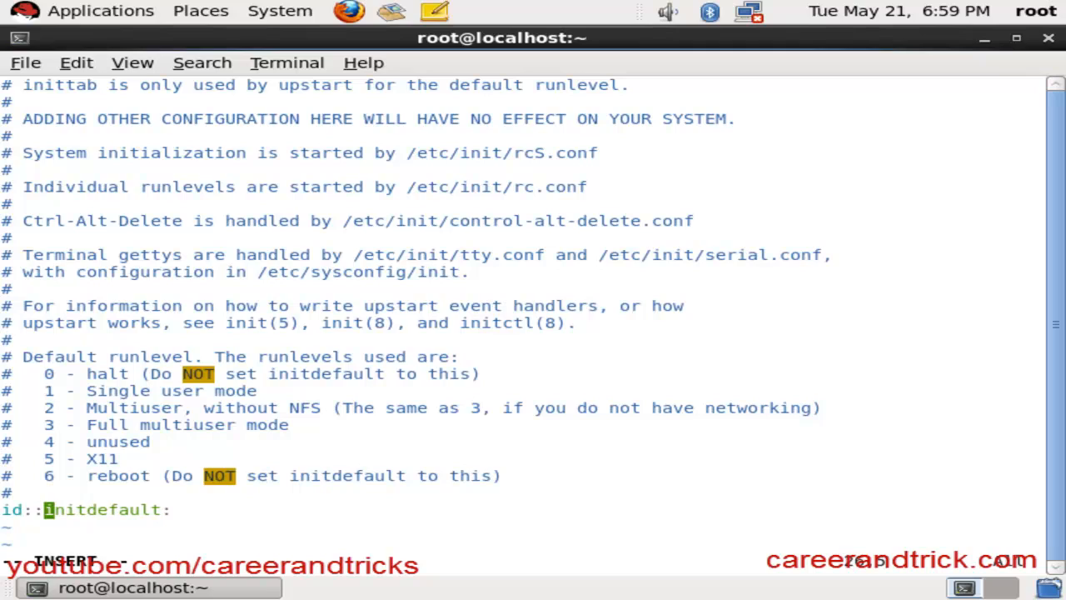
# Set the runlevel line to id:6:initdefault, then save and quit with :x
pyautogui.write('6')
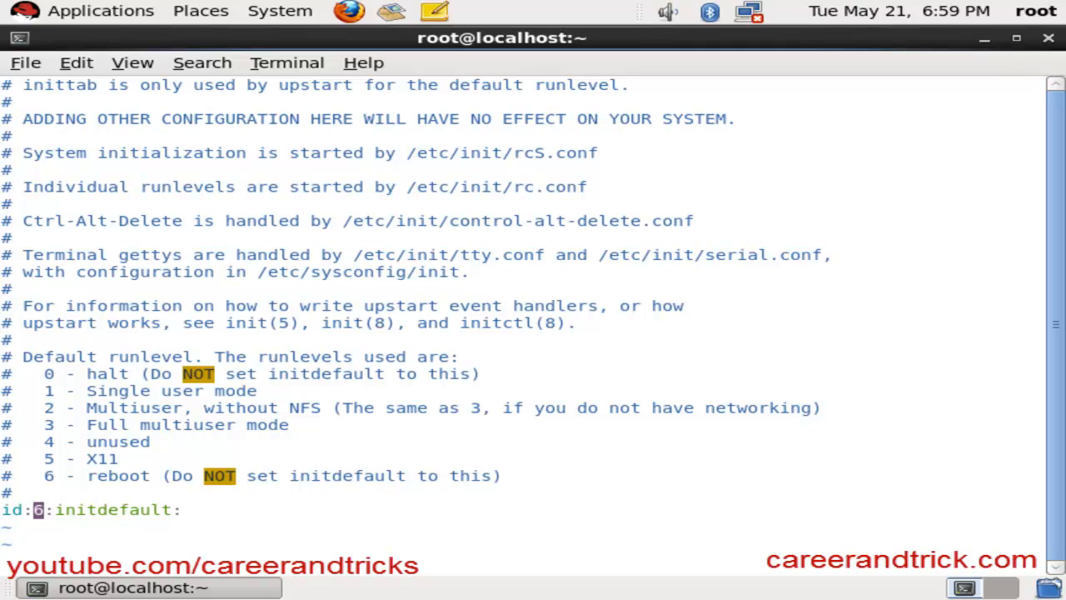
pyautogui.write(':x')
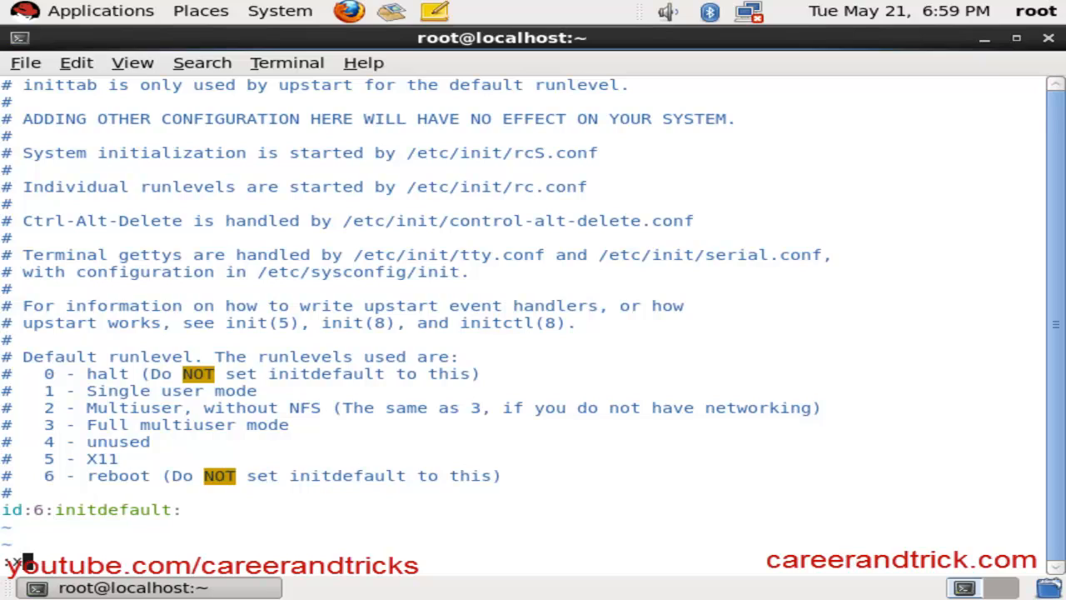
pyautogui.write('i')
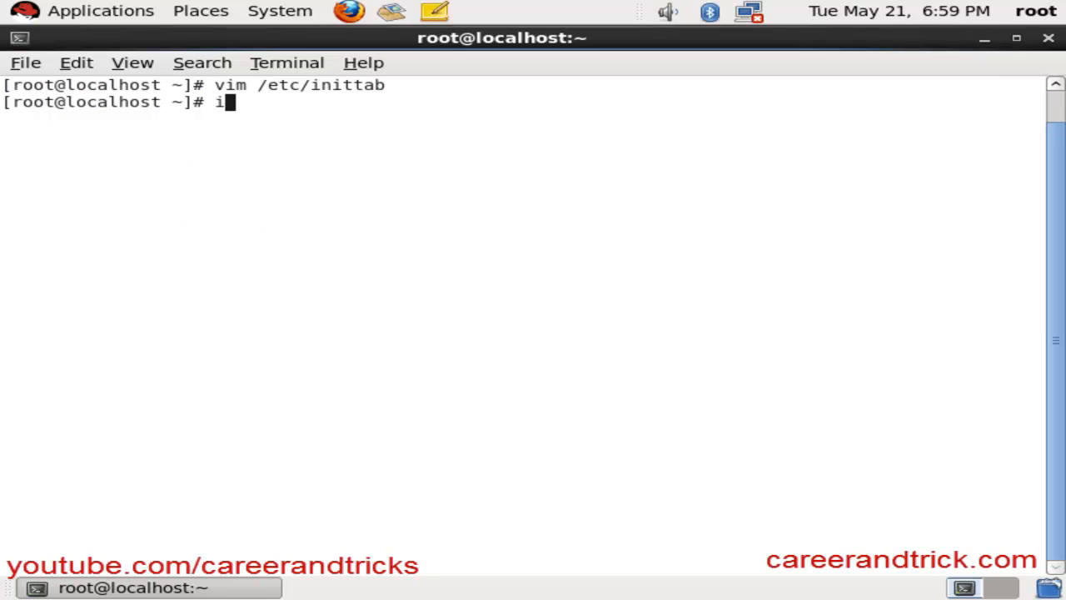